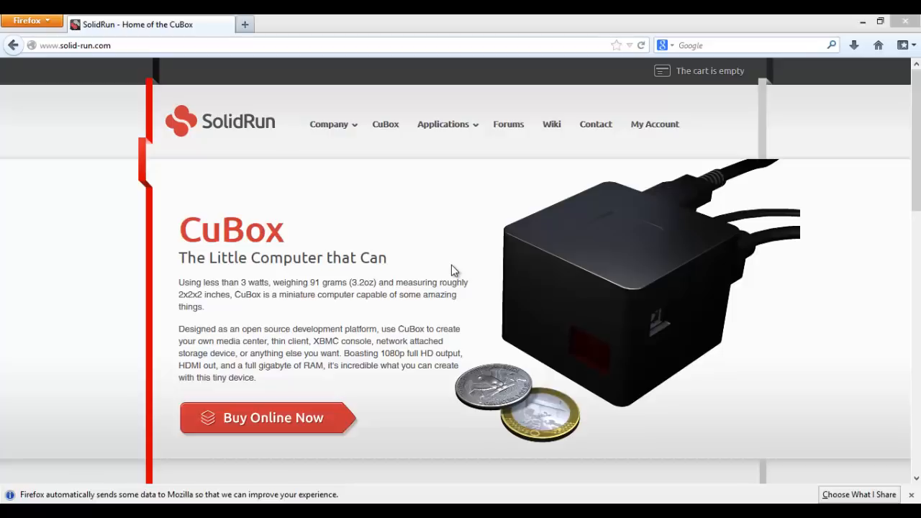
{"action": "mouse_move", "coordinate": [122, 45]}
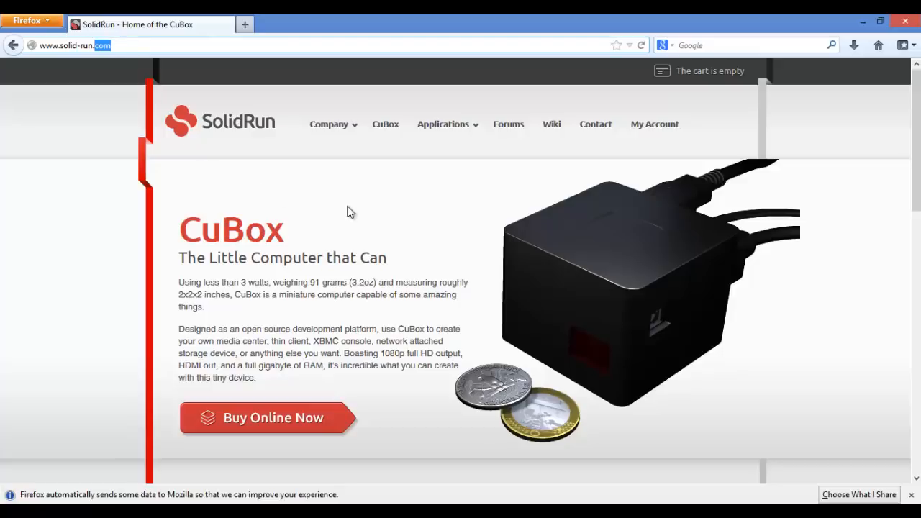
Reach the CuBox Installer wiki page from the SolidRun Wiki and view its How to Use section
{"action": "left_click", "coordinate": [551, 123]}
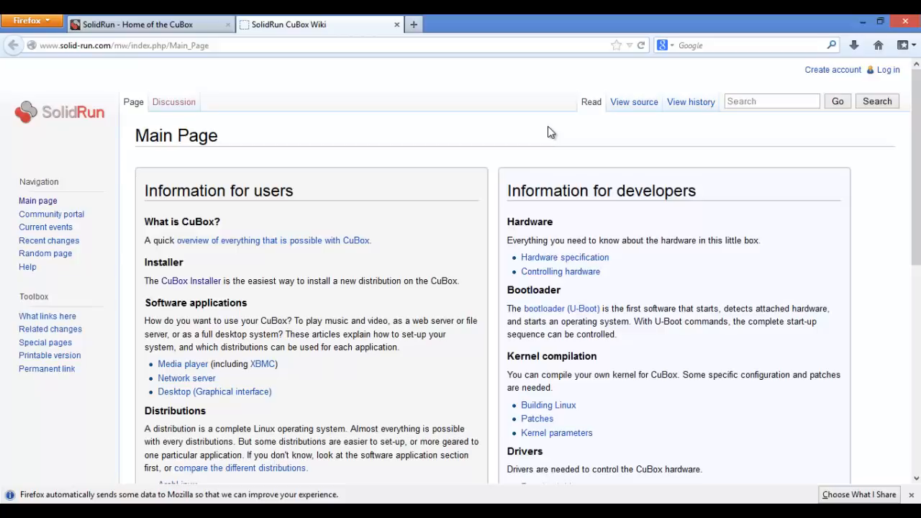
{"action": "mouse_move", "coordinate": [200, 272]}
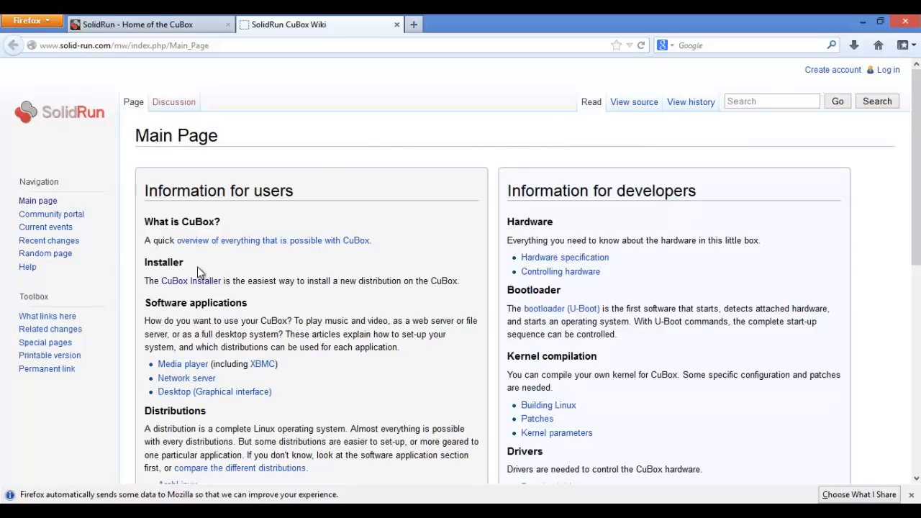
{"action": "left_click", "coordinate": [190, 281]}
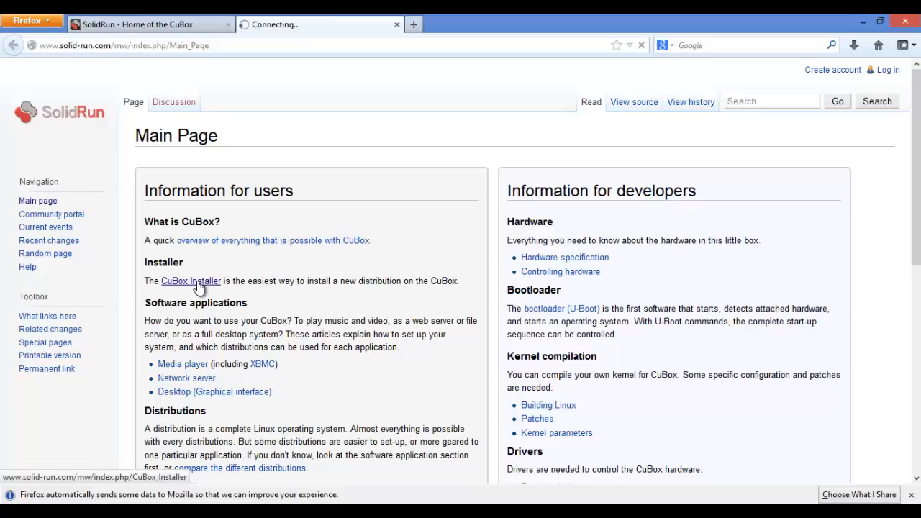
{"action": "left_click", "coordinate": [191, 281]}
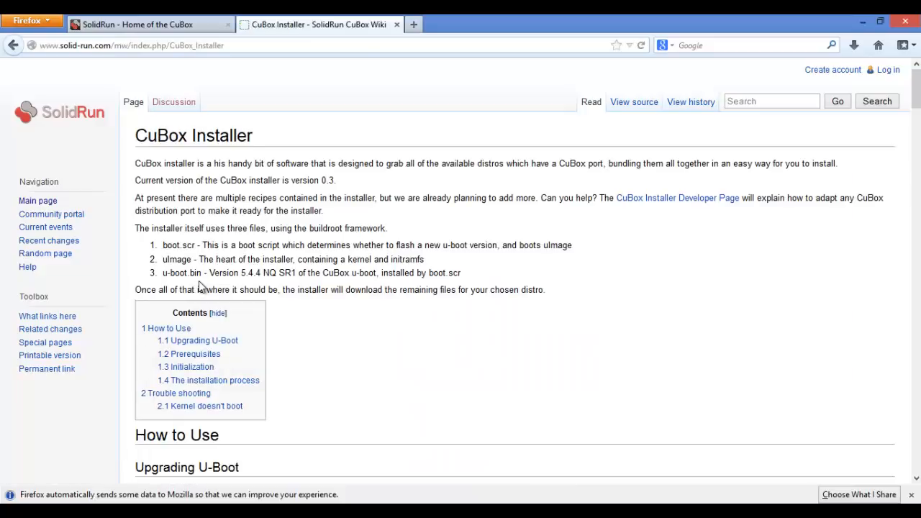
{"action": "mouse_move", "coordinate": [214, 283]}
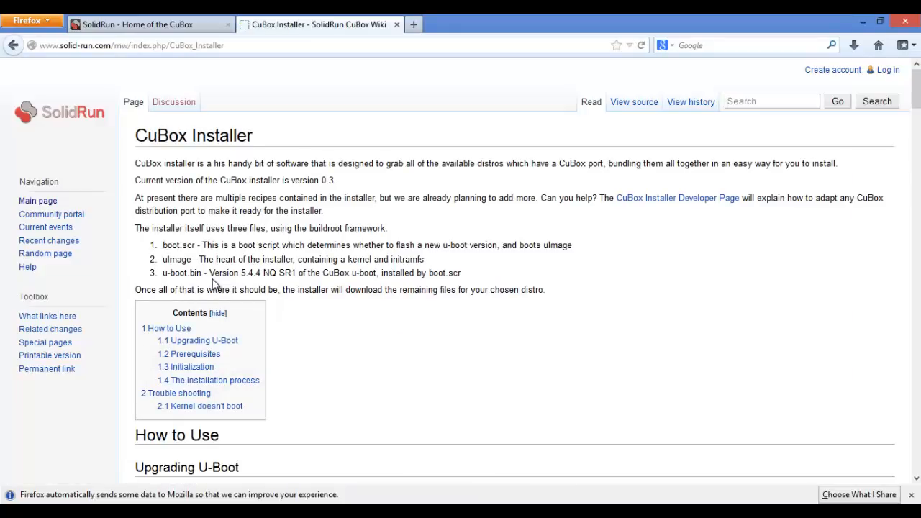
{"action": "scroll", "scroll_direction": "down", "scroll_amount": 3}
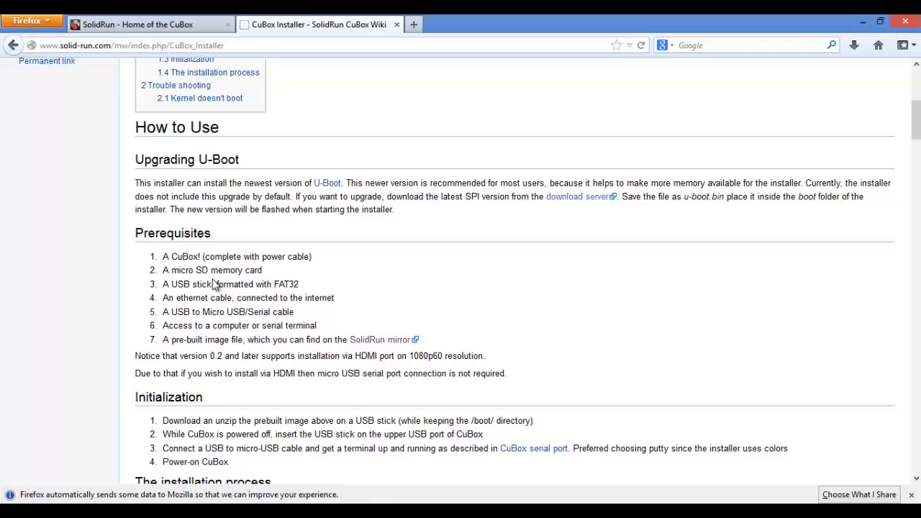
{"action": "mouse_move", "coordinate": [380, 340]}
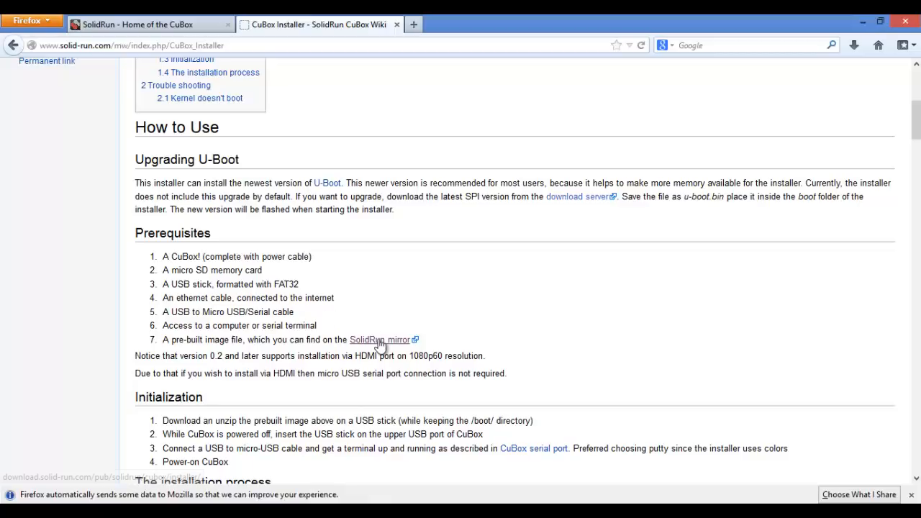
{"action": "mouse_move", "coordinate": [384, 340]}
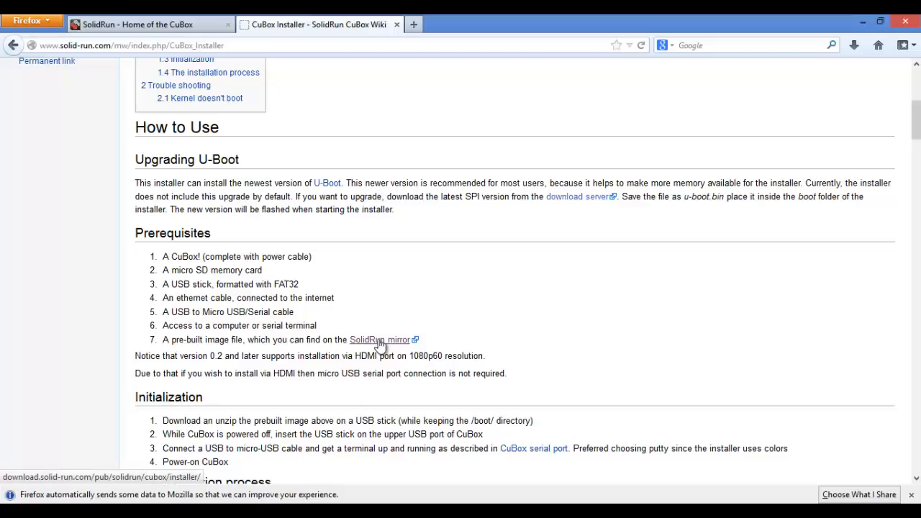
Download cubox-installer-0_3.zip (7.5 MB) from the SolidRun mirror installer directory
{"action": "left_click", "coordinate": [378, 340]}
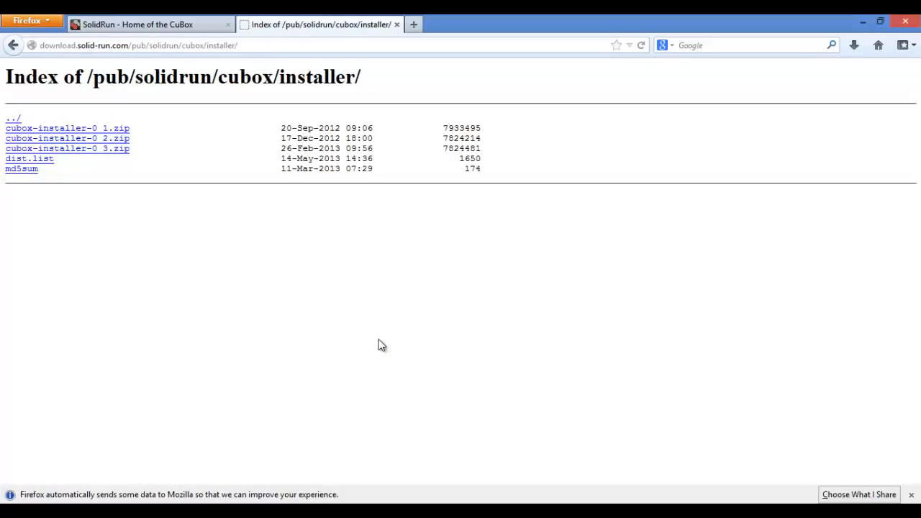
{"action": "mouse_move", "coordinate": [310, 293]}
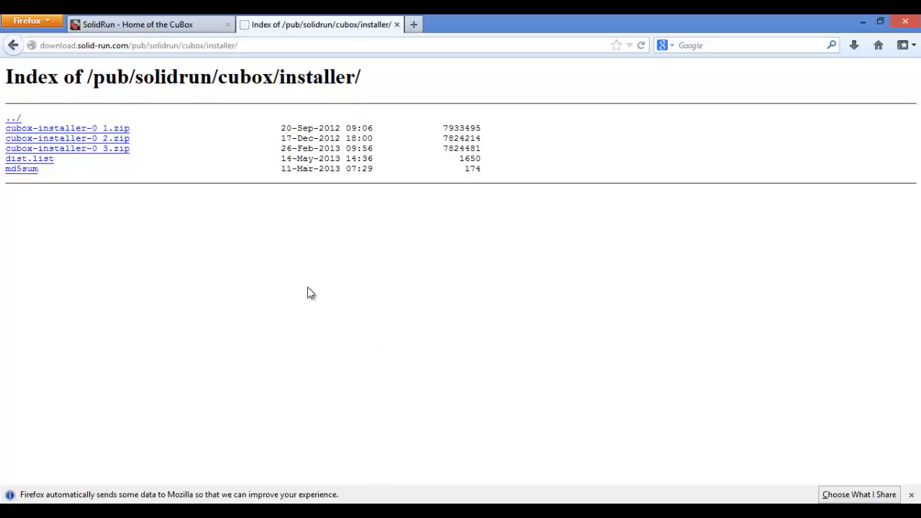
{"action": "mouse_move", "coordinate": [82, 152]}
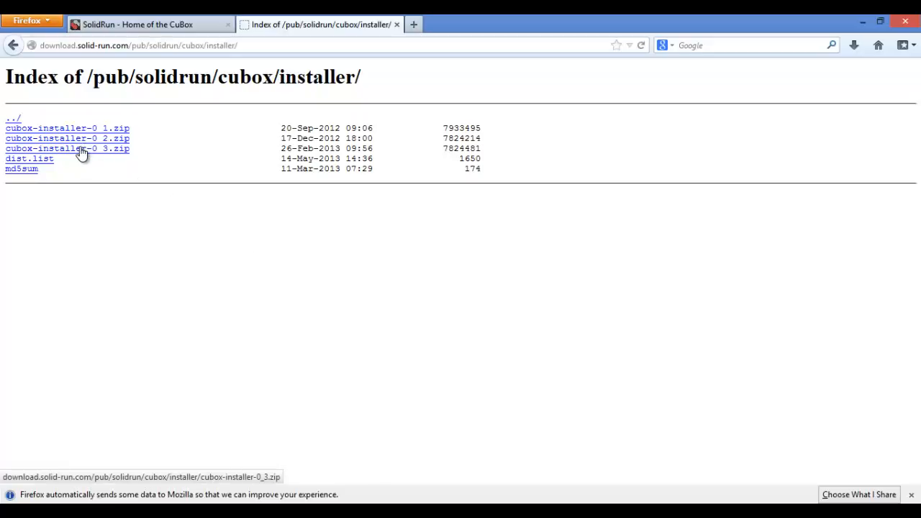
{"action": "left_click", "coordinate": [67, 148]}
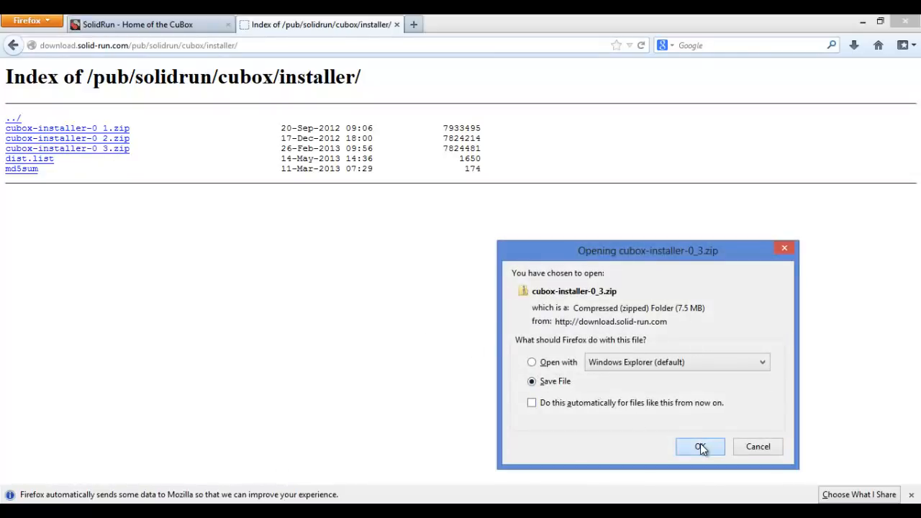
{"action": "left_click", "coordinate": [699, 446]}
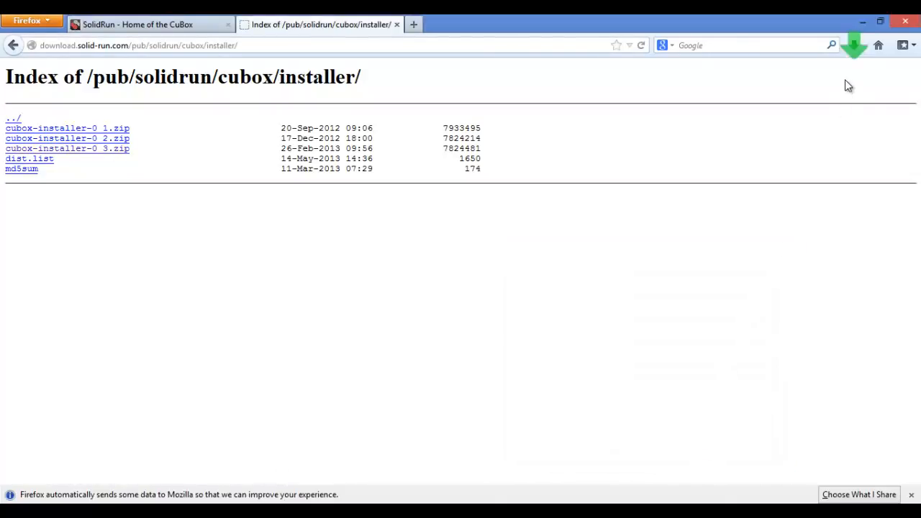
{"action": "mouse_move", "coordinate": [854, 44]}
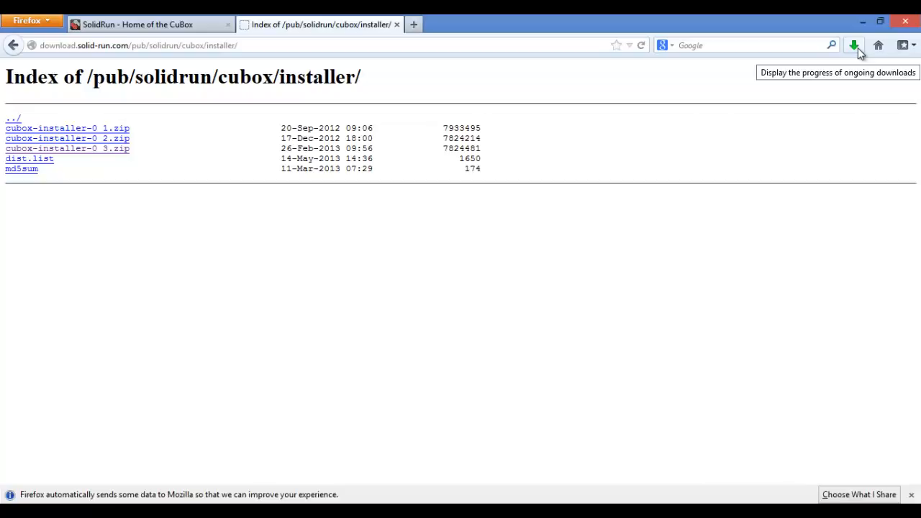
Show the completed installer zip in Firefox's Downloads Library with its context options
{"action": "left_click", "coordinate": [854, 44]}
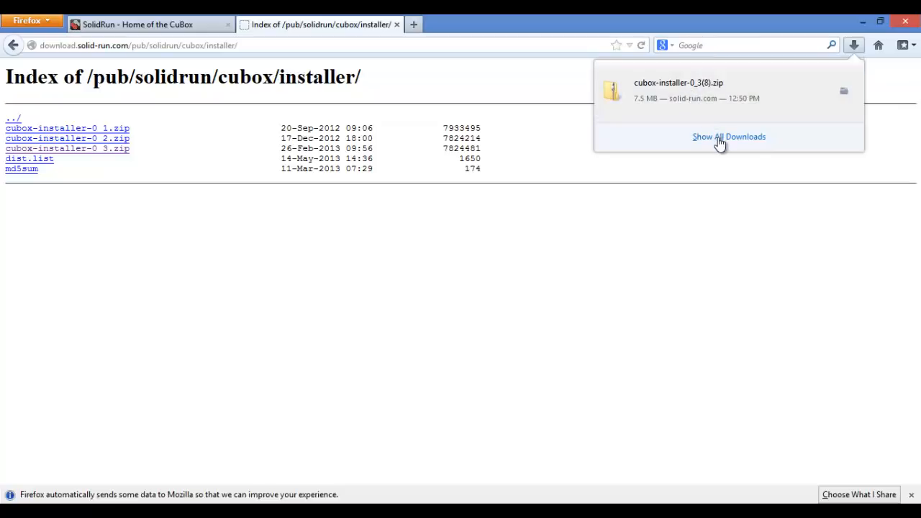
{"action": "left_click", "coordinate": [728, 137]}
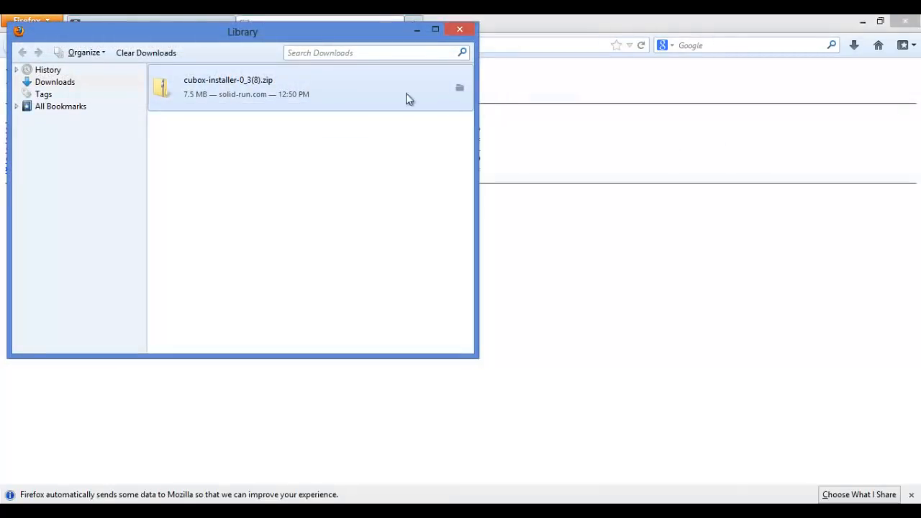
{"action": "mouse_move", "coordinate": [220, 86]}
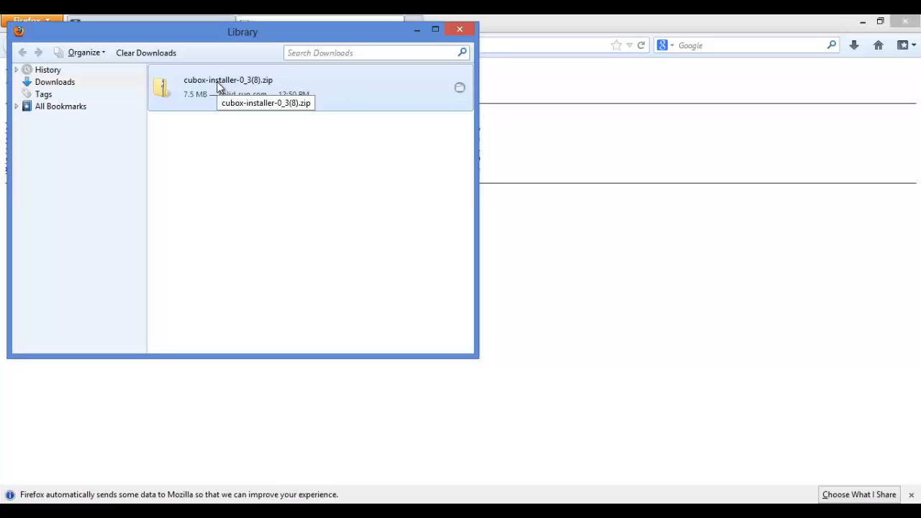
{"action": "right_click", "coordinate": [228, 87]}
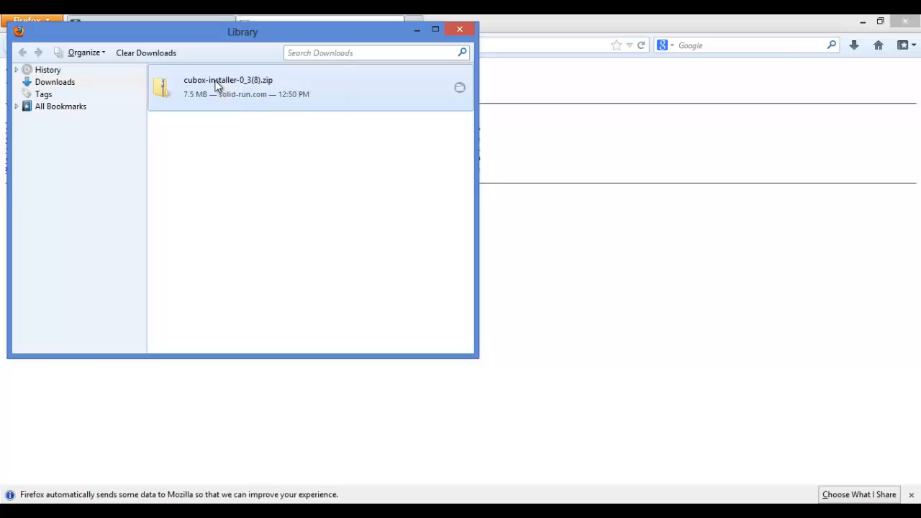
Extract the zip's boot folder onto the STORE N GO (E:) USB drive
{"action": "double_click", "coordinate": [228, 87]}
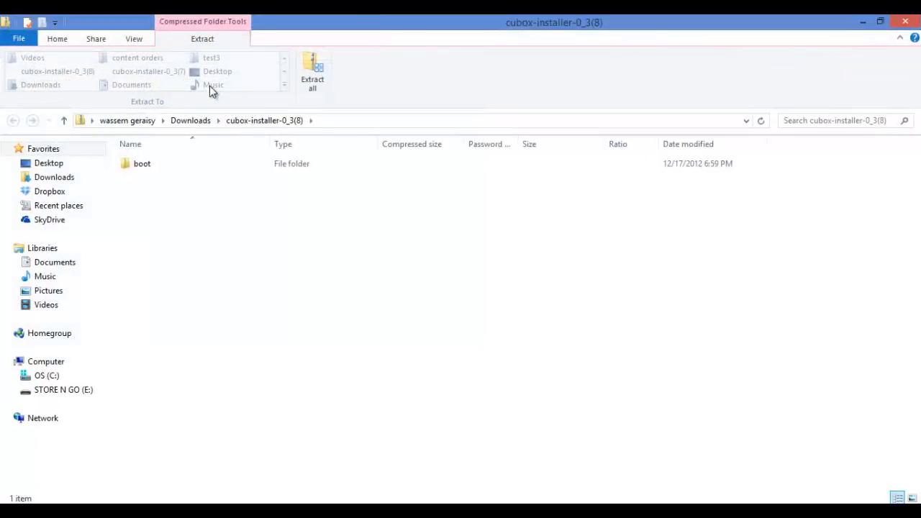
{"action": "mouse_move", "coordinate": [247, 207]}
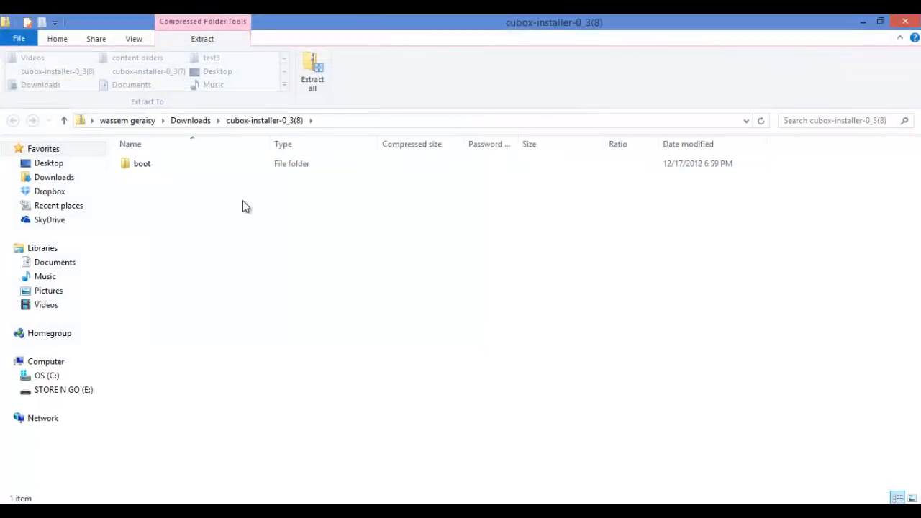
{"action": "left_click", "coordinate": [141, 163]}
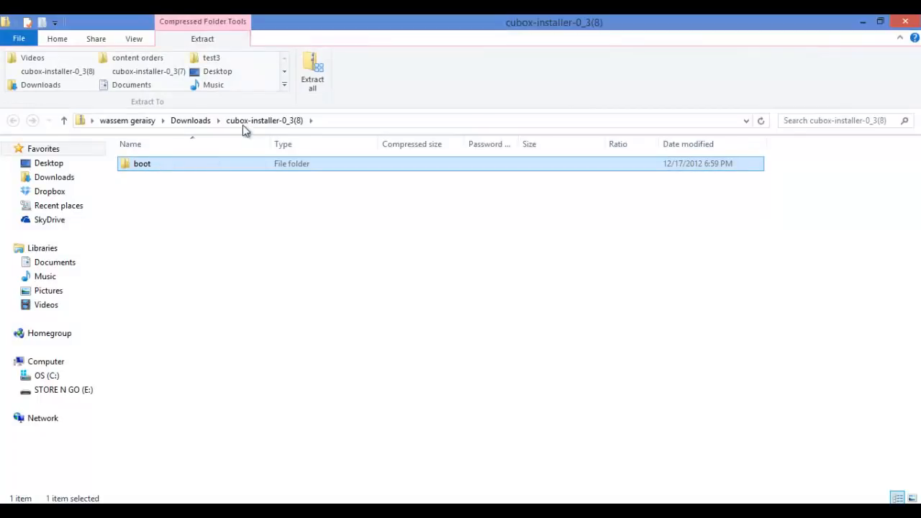
{"action": "mouse_move", "coordinate": [312, 72]}
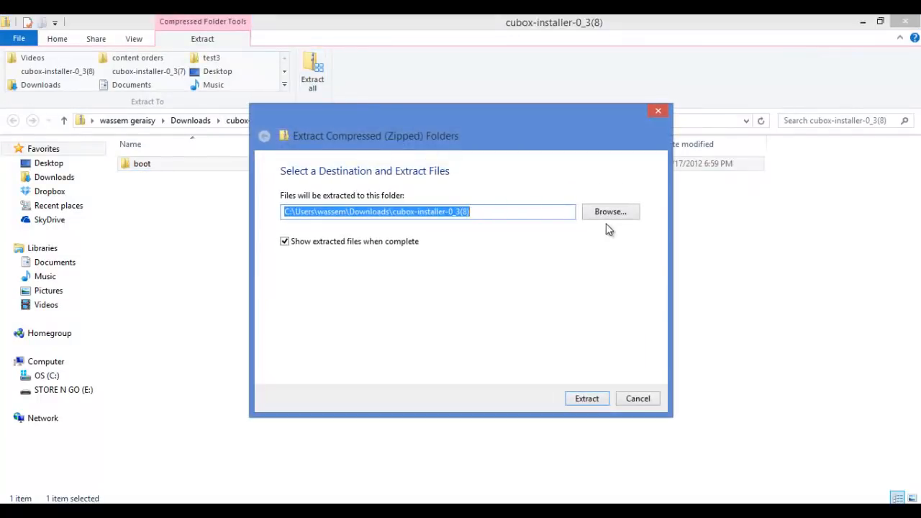
{"action": "left_click", "coordinate": [609, 211]}
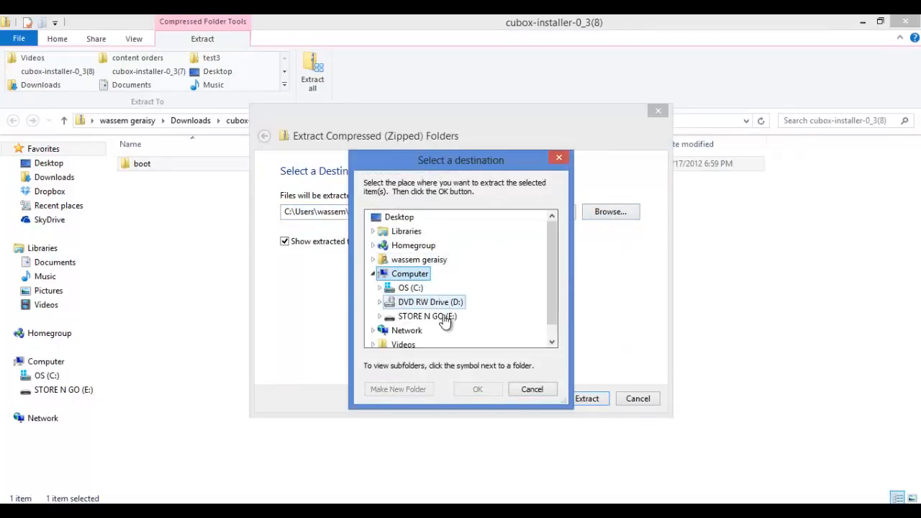
{"action": "left_click", "coordinate": [427, 316]}
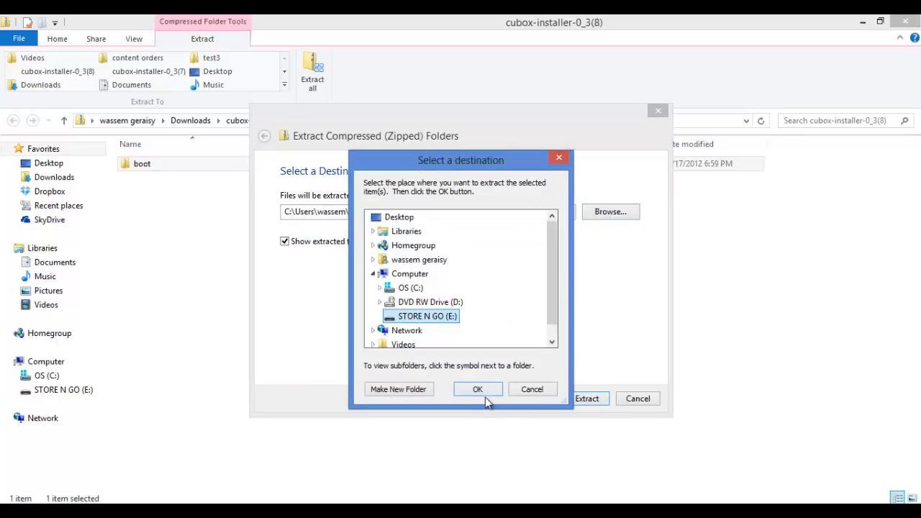
{"action": "left_click", "coordinate": [478, 388]}
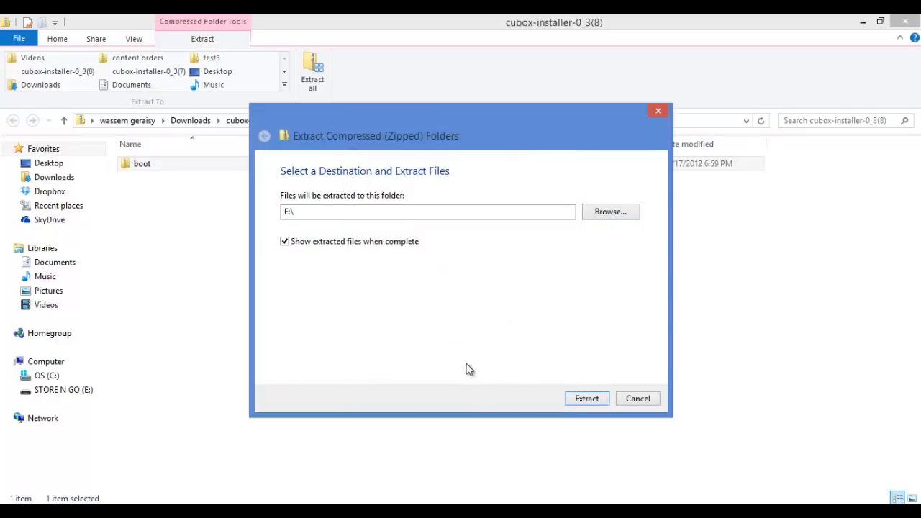
{"action": "left_click", "coordinate": [586, 398]}
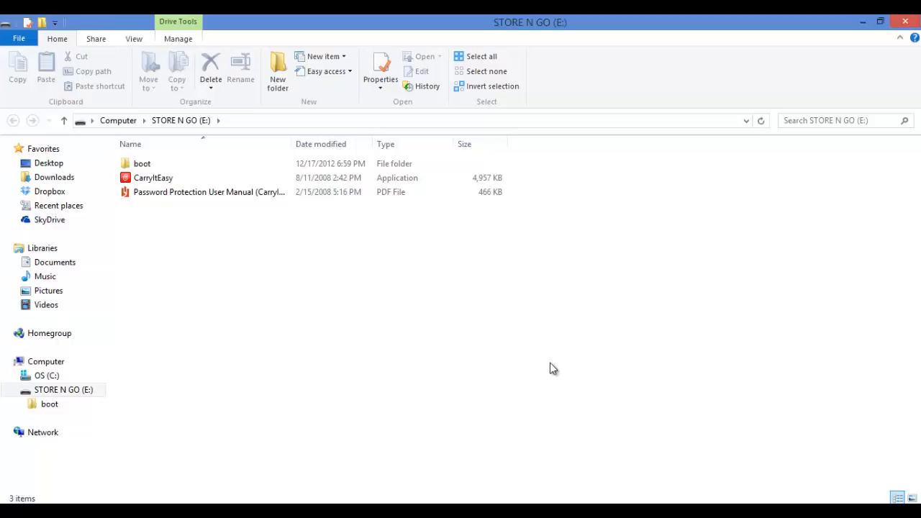
{"action": "mouse_move", "coordinate": [180, 121]}
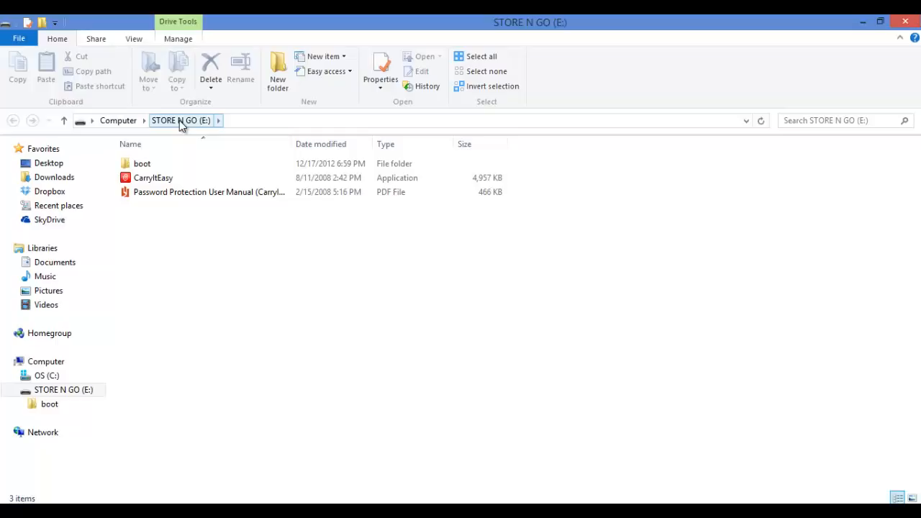
{"action": "left_click", "coordinate": [142, 163]}
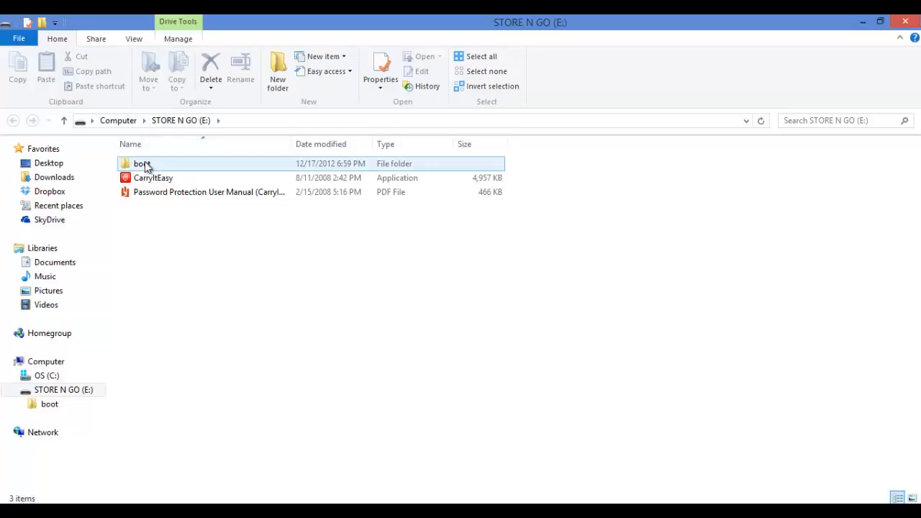
{"action": "mouse_move", "coordinate": [142, 163]}
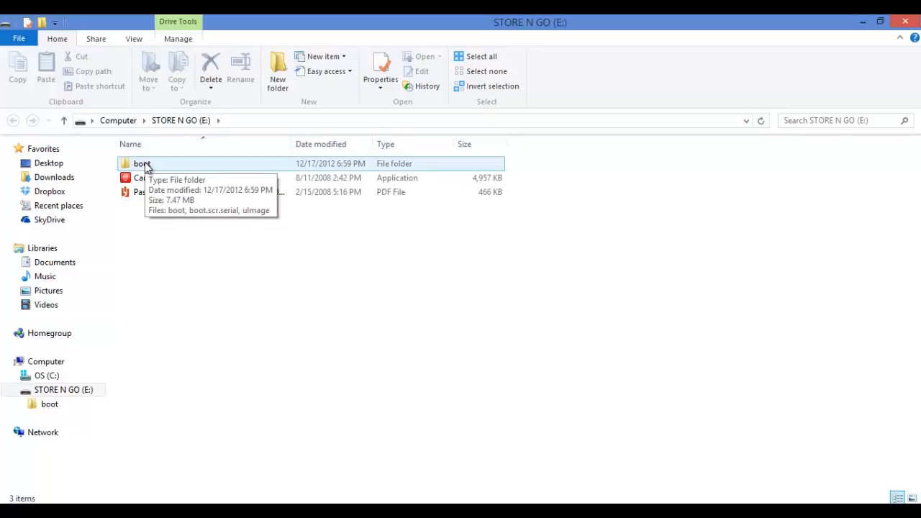
{"action": "mouse_move", "coordinate": [158, 243]}
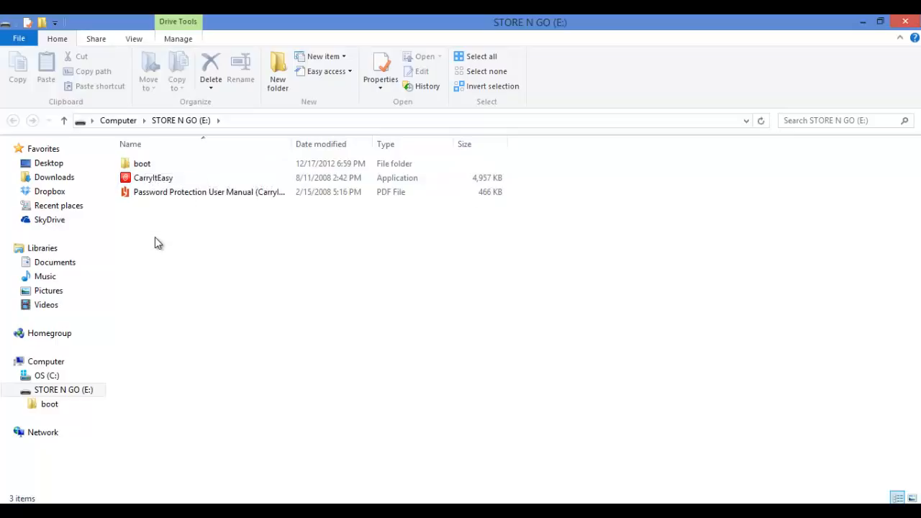
{"action": "mouse_move", "coordinate": [622, 350]}
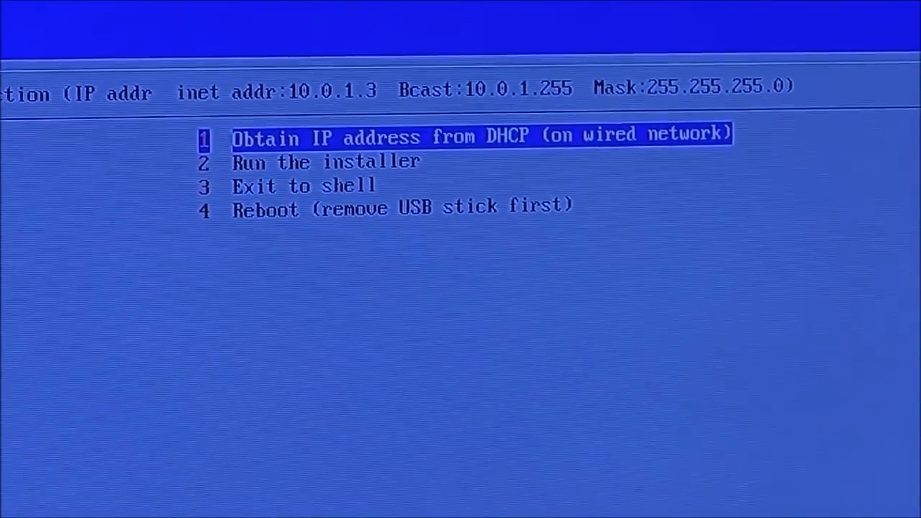
Run the installer and highlight the xubuntu-12.10-hardfp package for installation
{"action": "key", "text": "Down"}
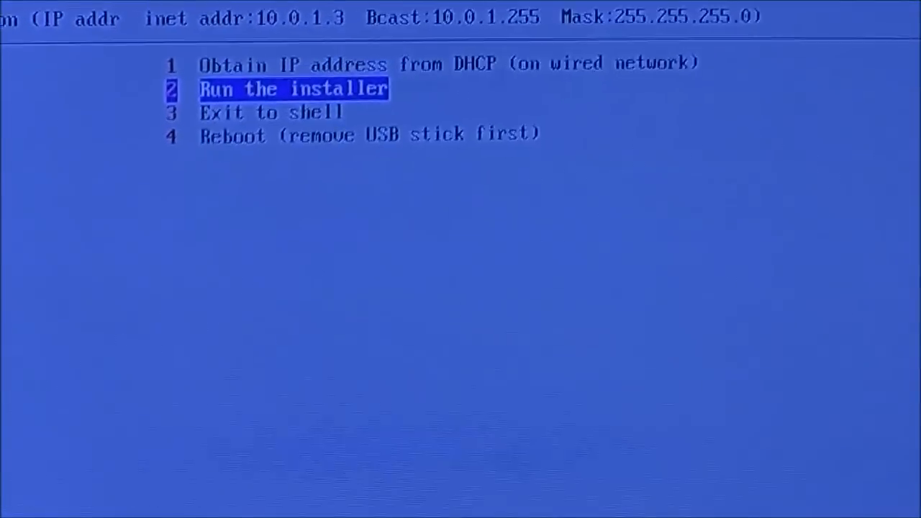
{"action": "key", "text": "Return"}
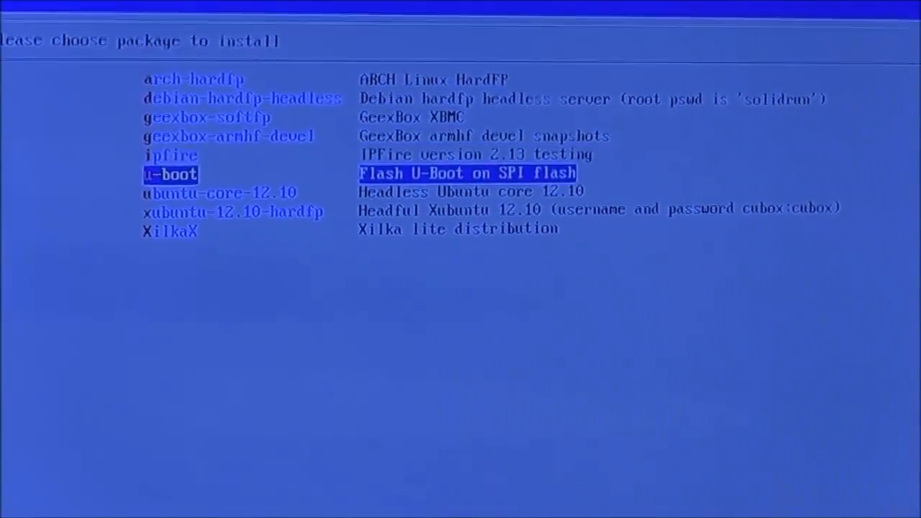
{"action": "key", "text": "Down"}
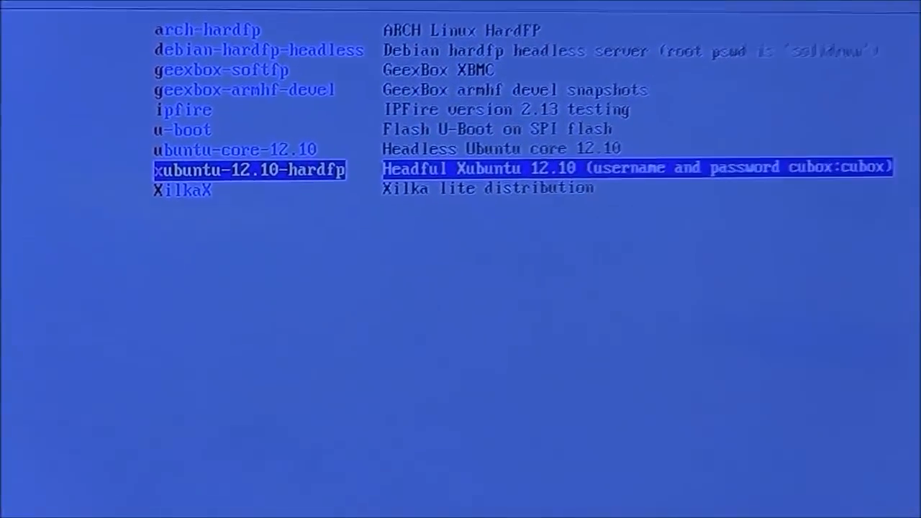